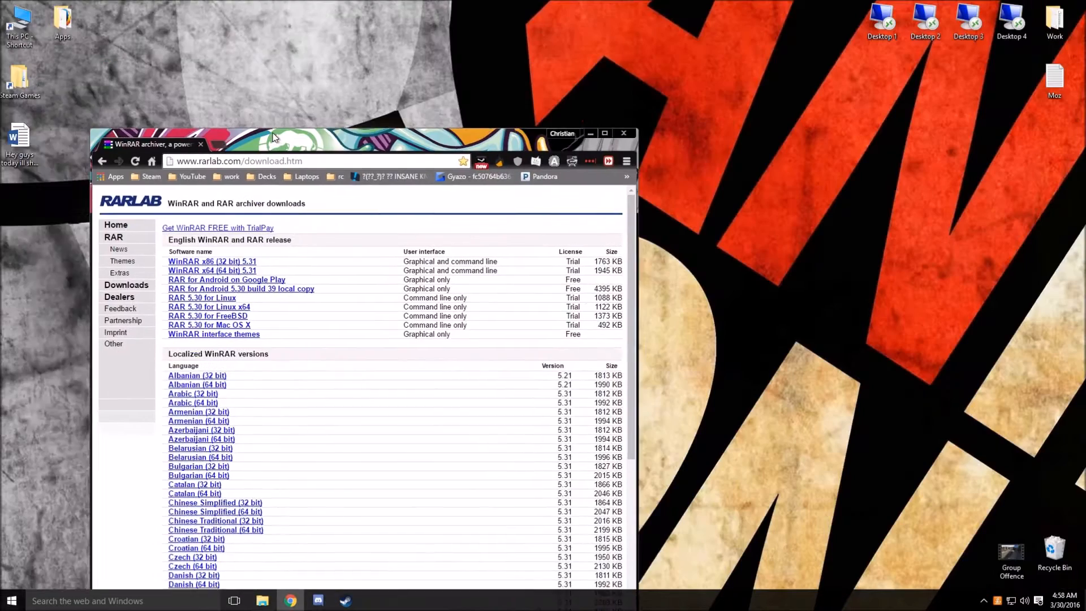
Download the WinRAR x64 5.31 installer from RARLAB and save it to the Desktop
click(604, 134)
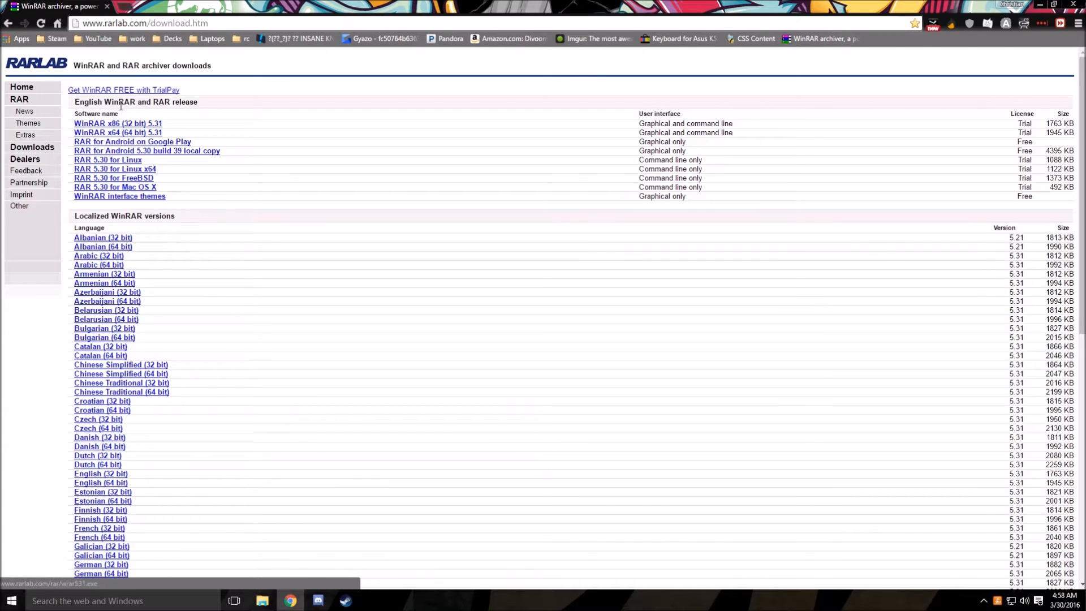
mouse_move(117, 138)
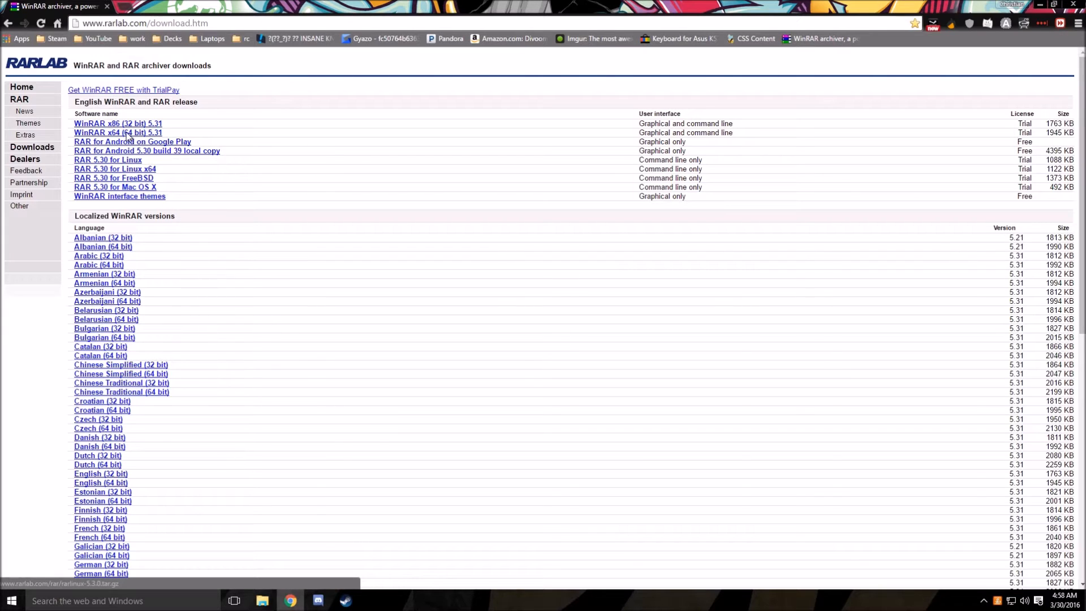
click(119, 132)
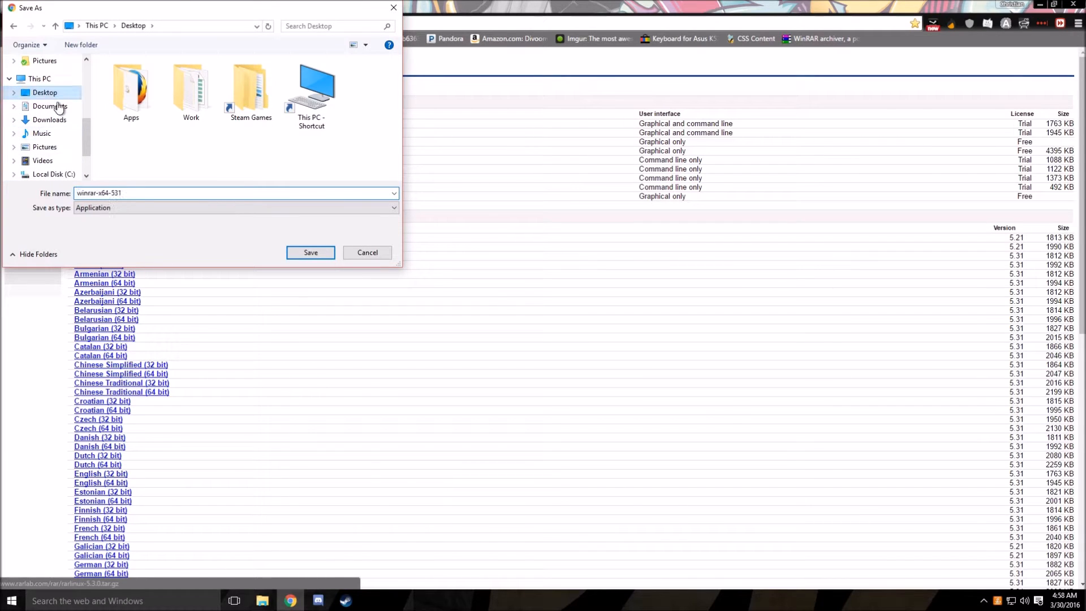
click(310, 253)
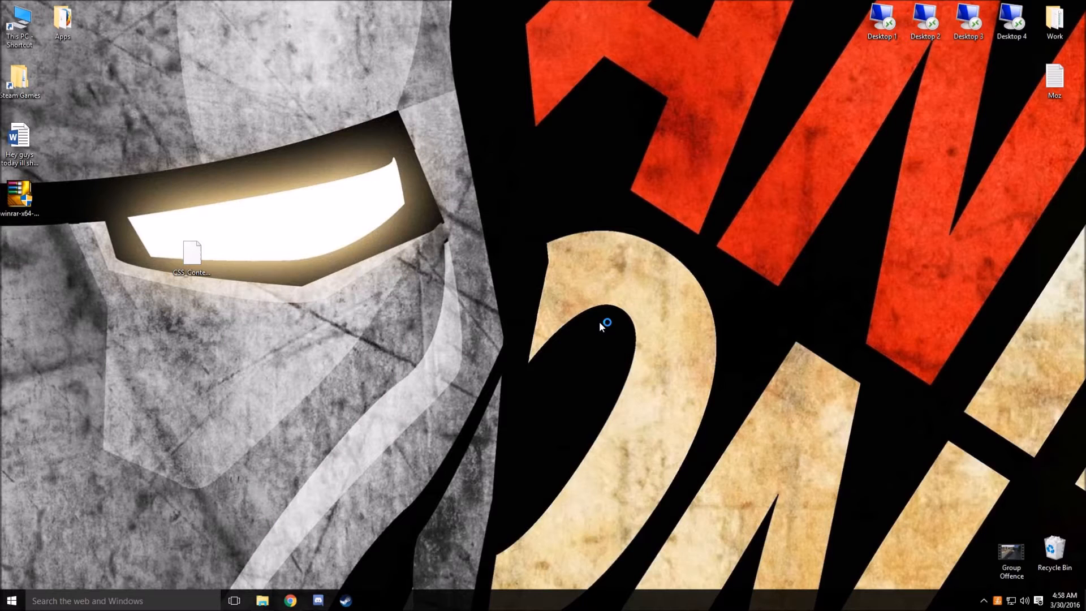
Install WinRAR 5.31 with the default license, file associations and Program Files location
double_click(19, 194)
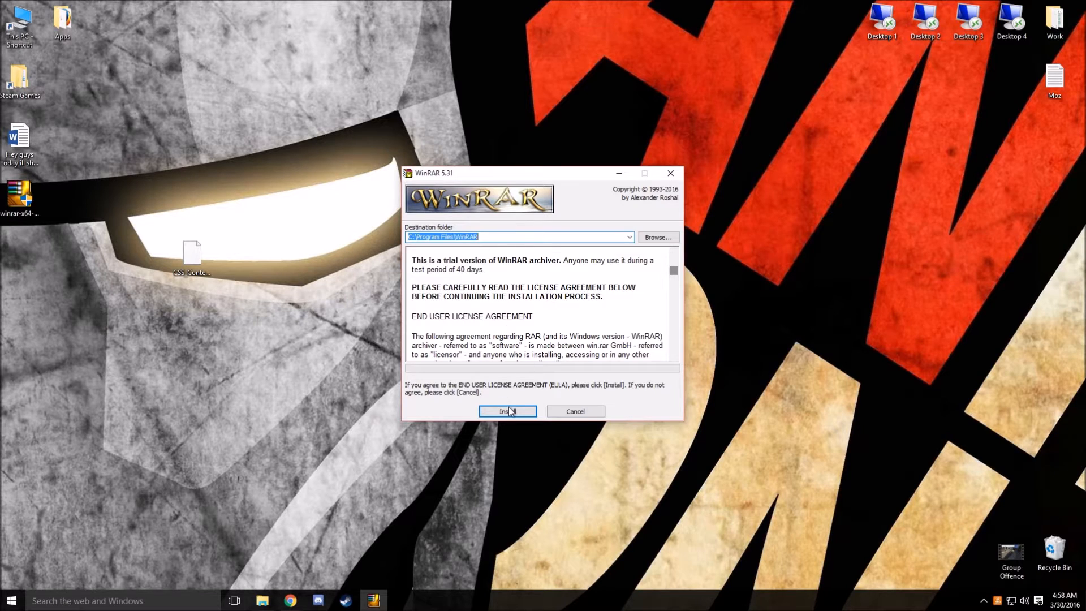
click(507, 412)
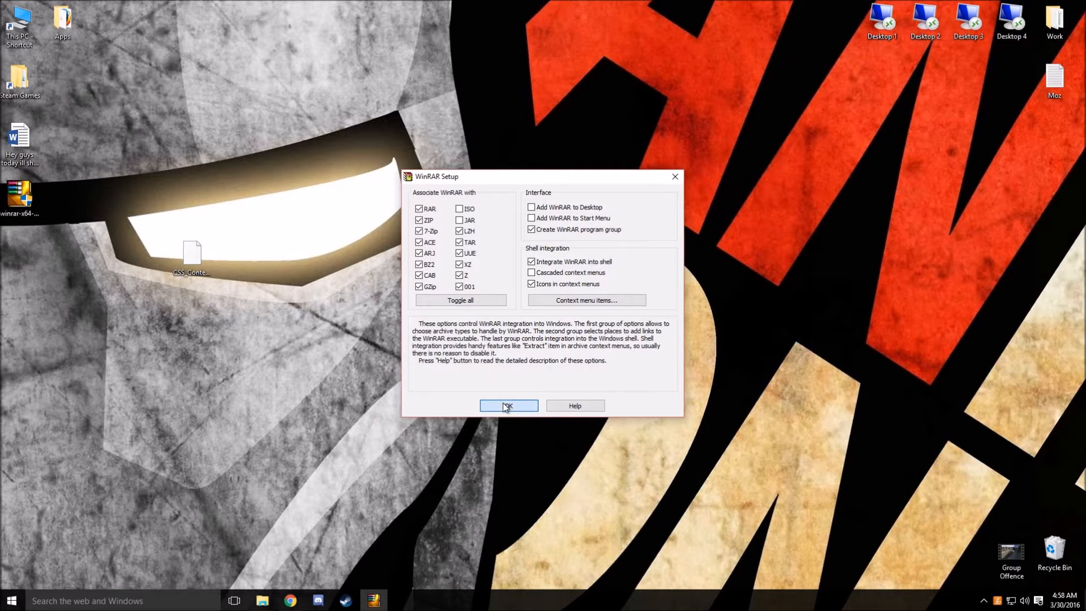
click(509, 405)
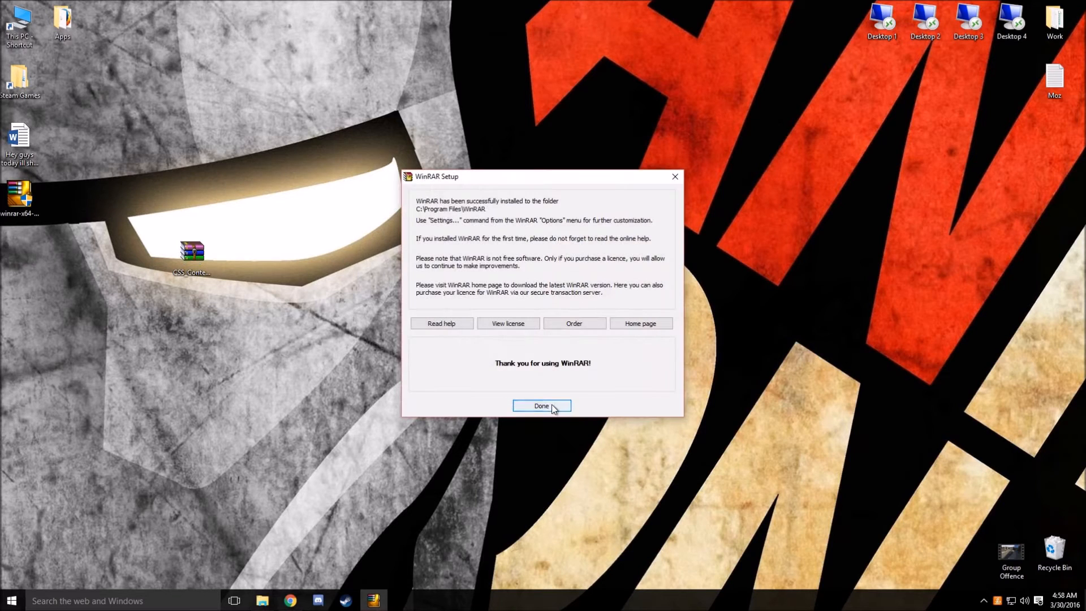
click(541, 405)
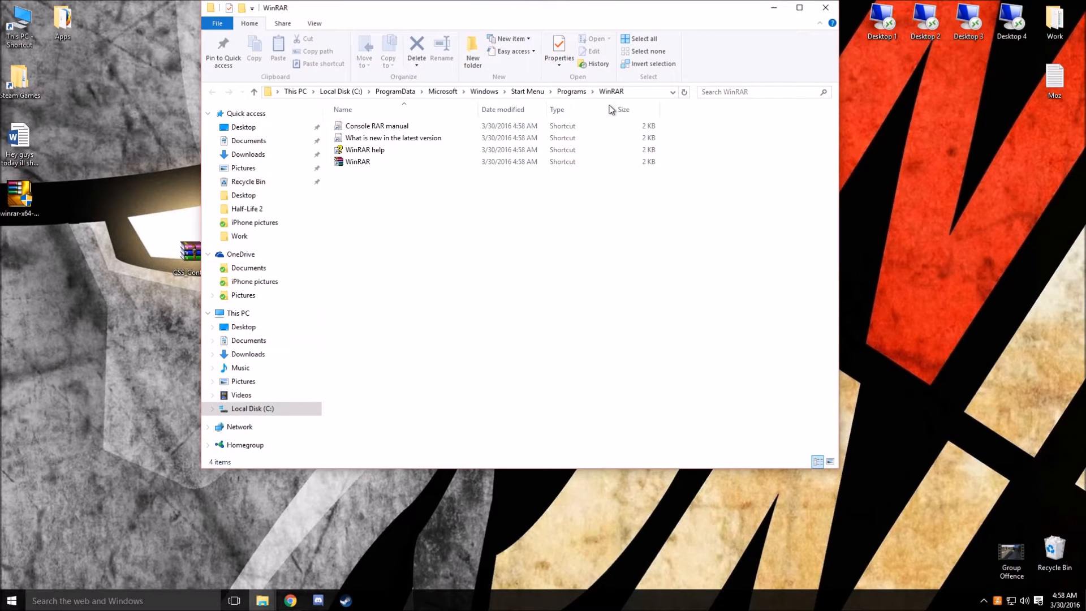
Close the WinRAR folder window and move the CSS Content archive beside the other desktop icons
click(823, 9)
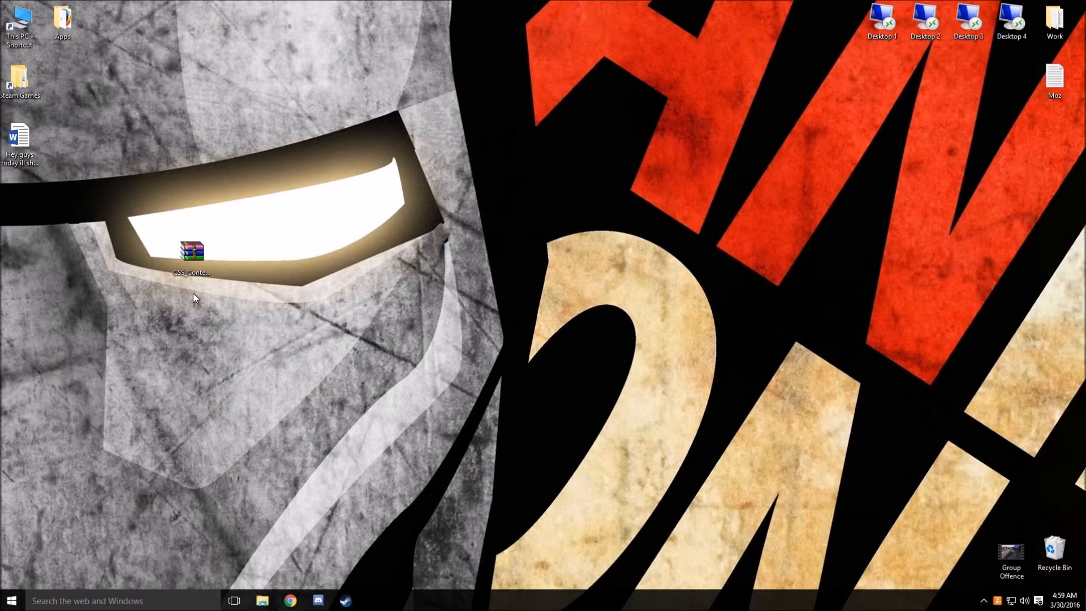
drag(192, 251, 20, 202)
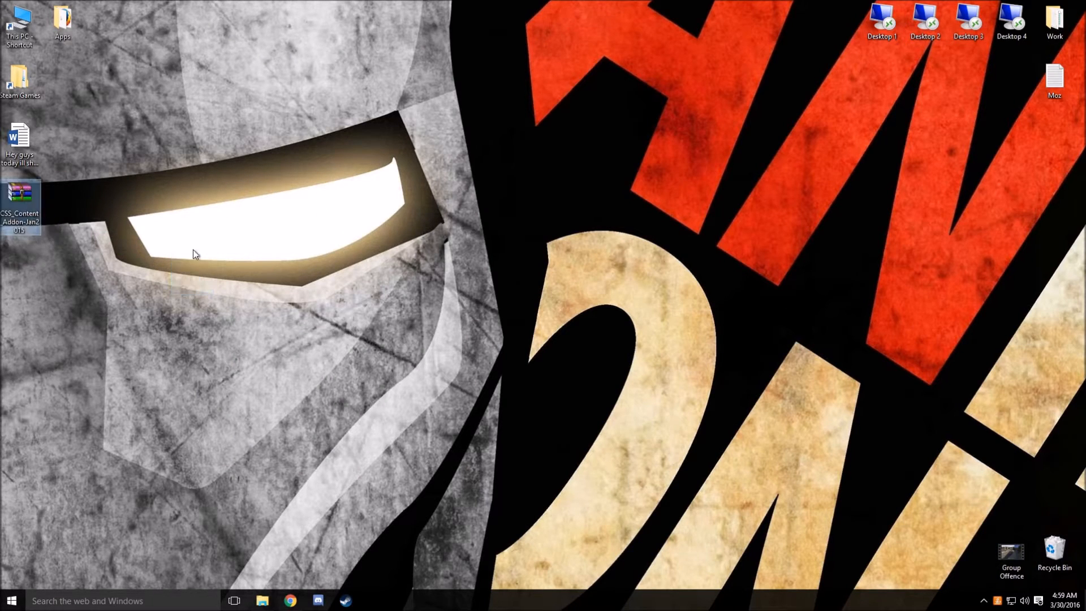
click(290, 600)
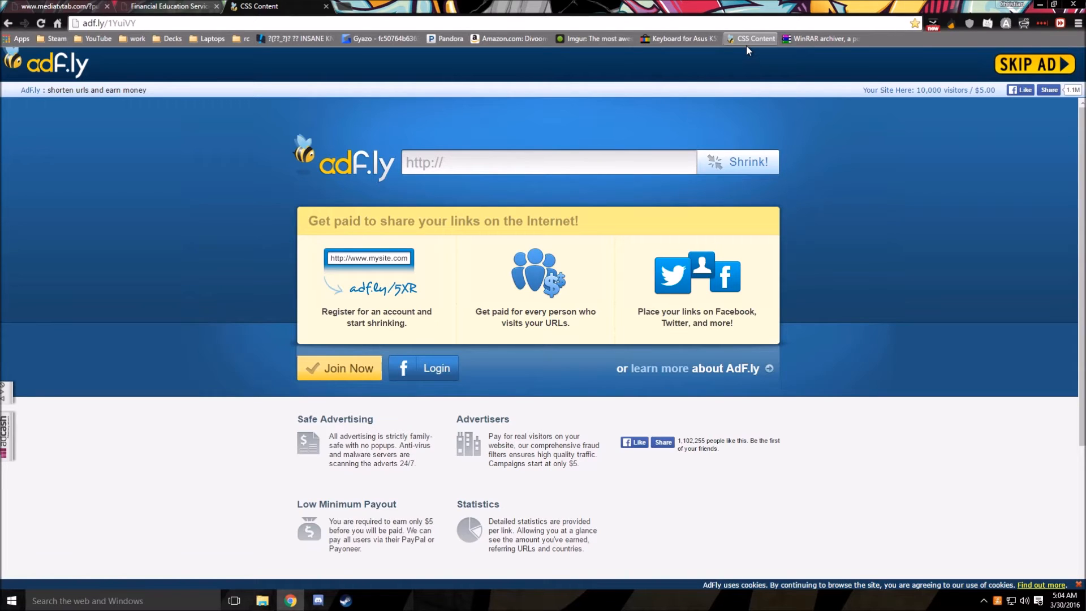
mouse_move(907, 64)
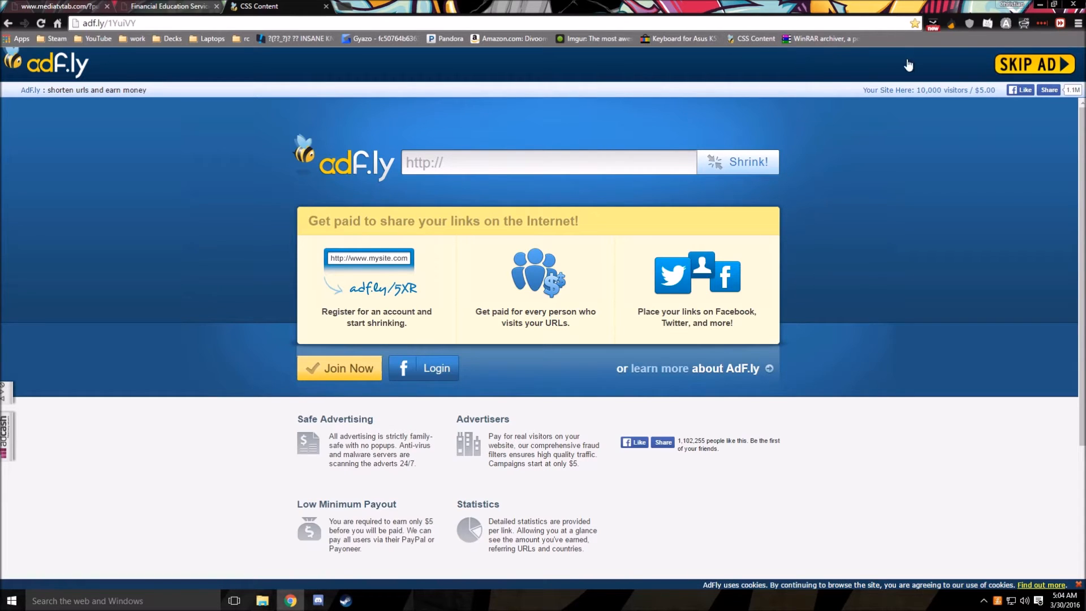
mouse_move(1032, 66)
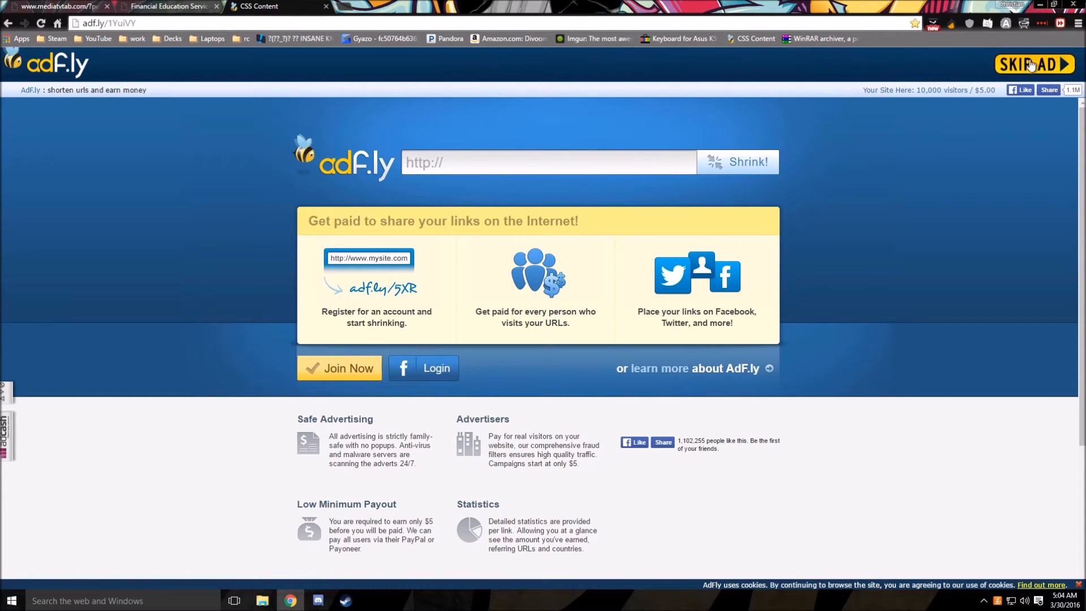
Skip the adf.ly advertisement to reach the File Dropper download page
click(1034, 64)
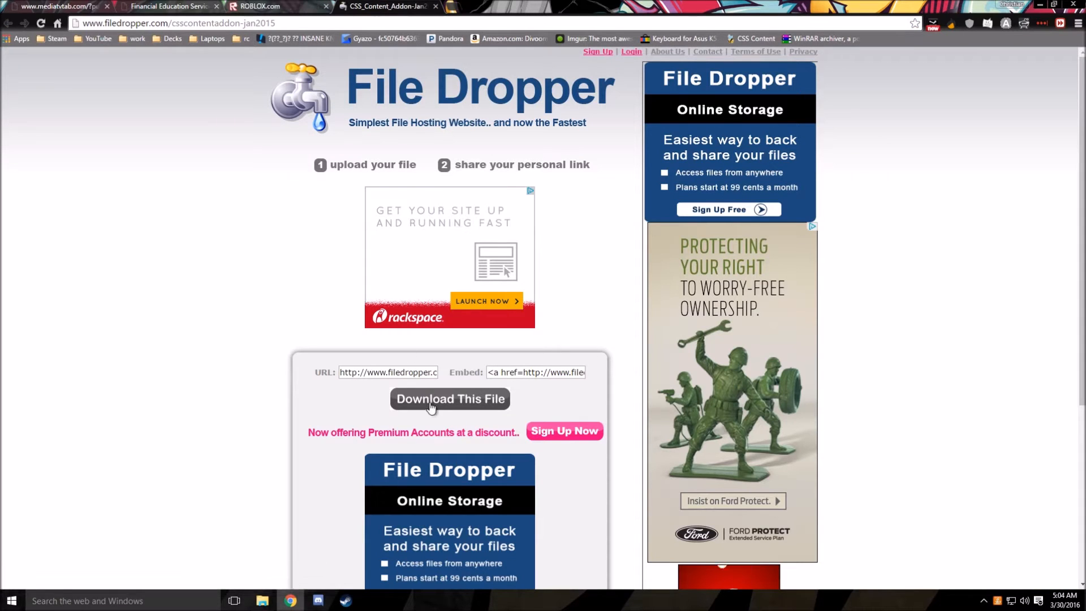
Pass the verification code 'NPP9' and save CSS_Content_Addon-Jan2015 to the Desktop
click(450, 398)
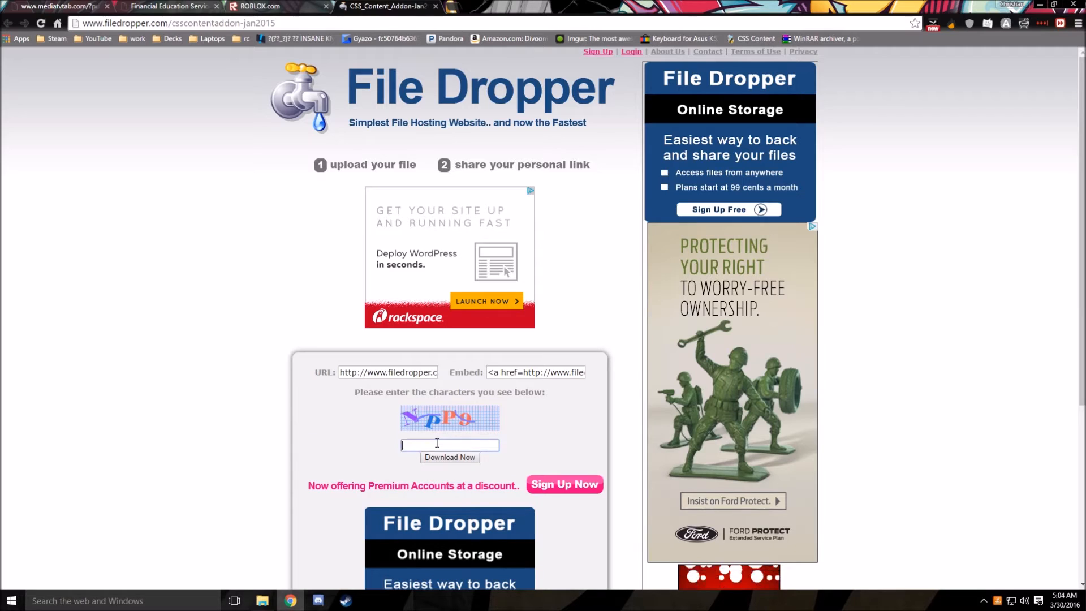
text(N)
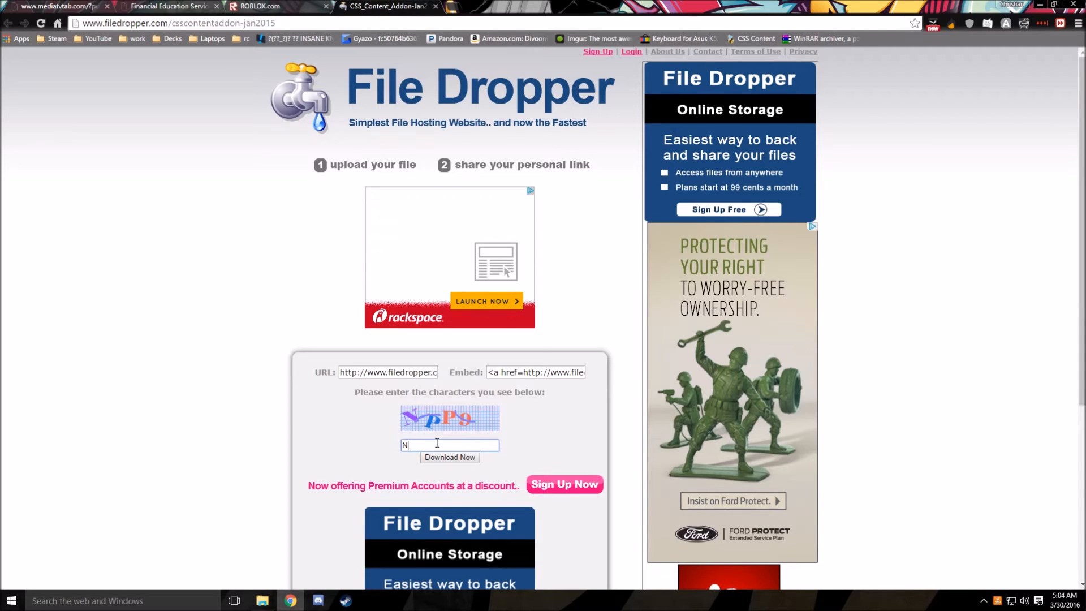
text(PP9)
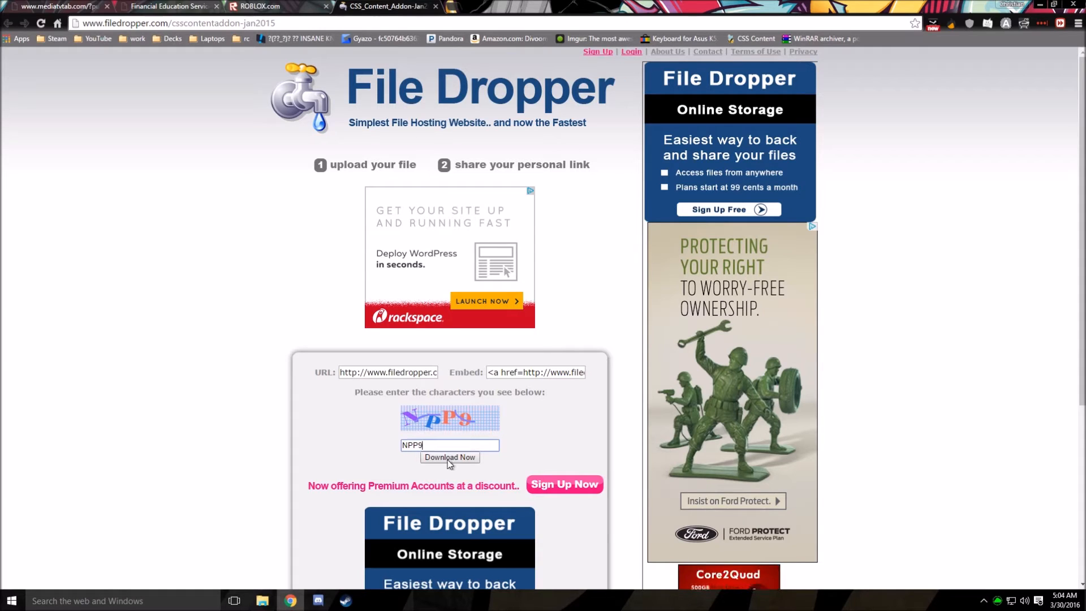
click(451, 458)
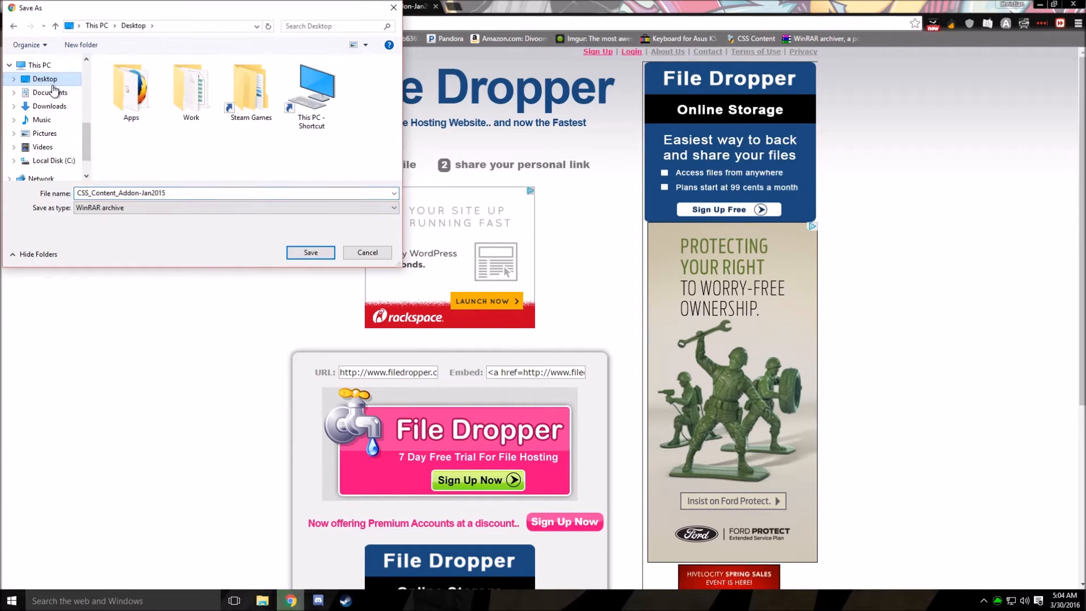
mouse_move(314, 263)
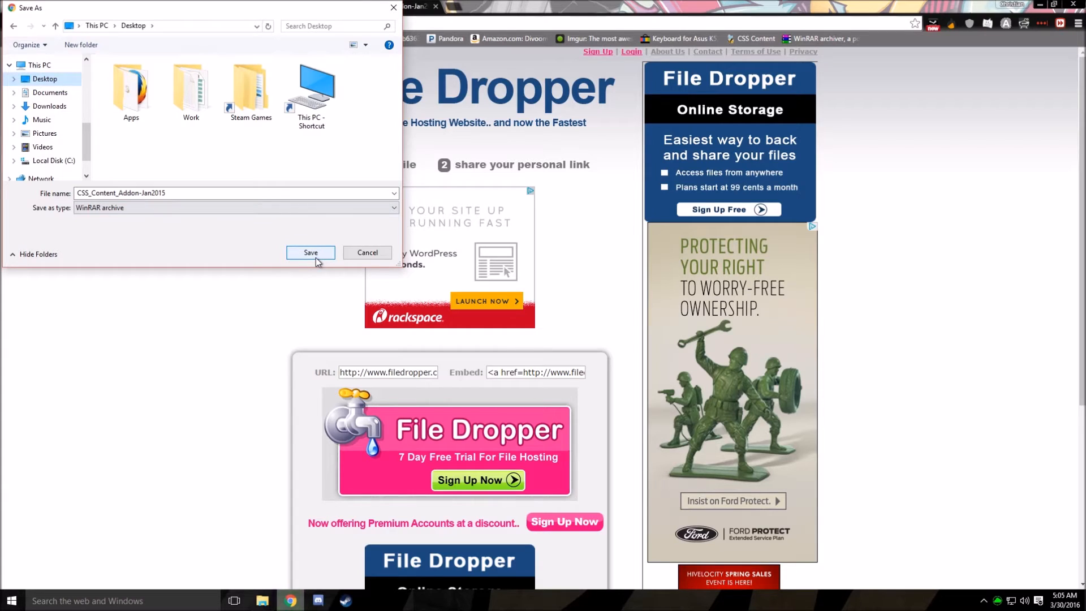
click(310, 252)
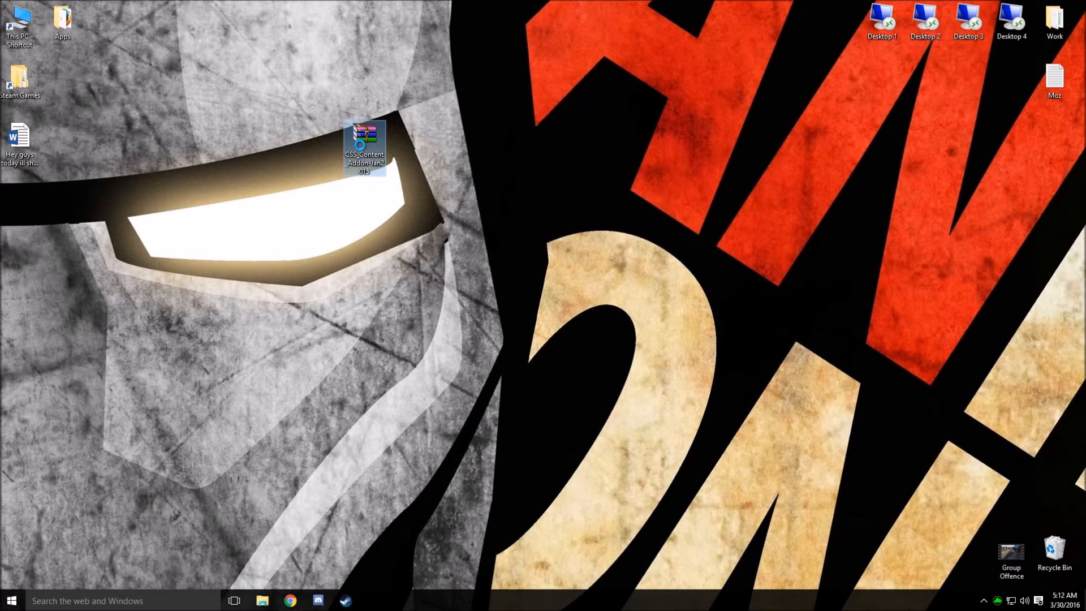
Extract the CSS content archive here on the desktop and open the extracted folder
right_click(367, 136)
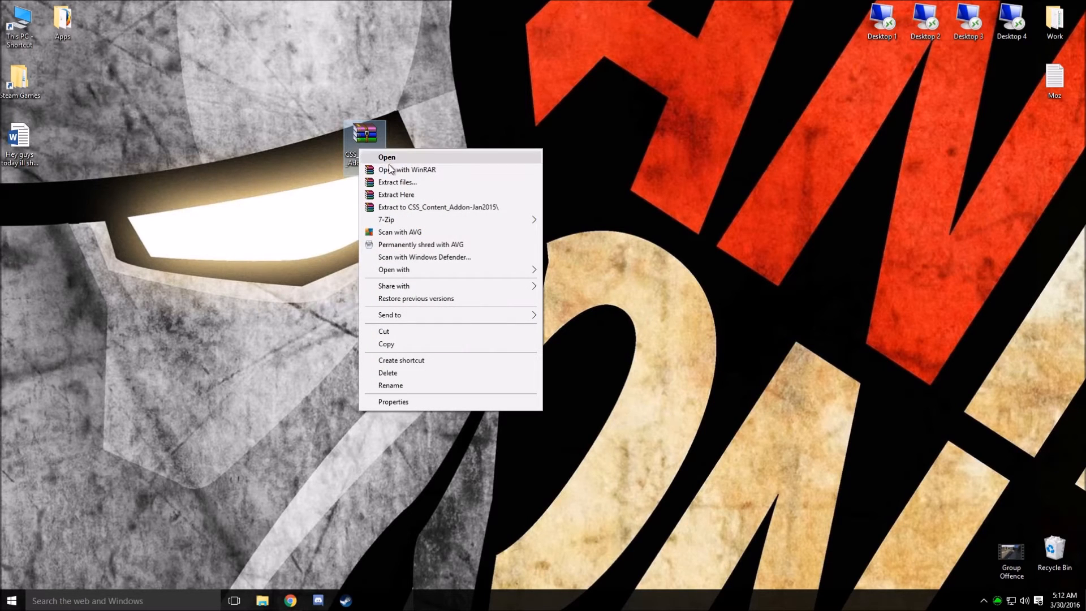
mouse_move(403, 198)
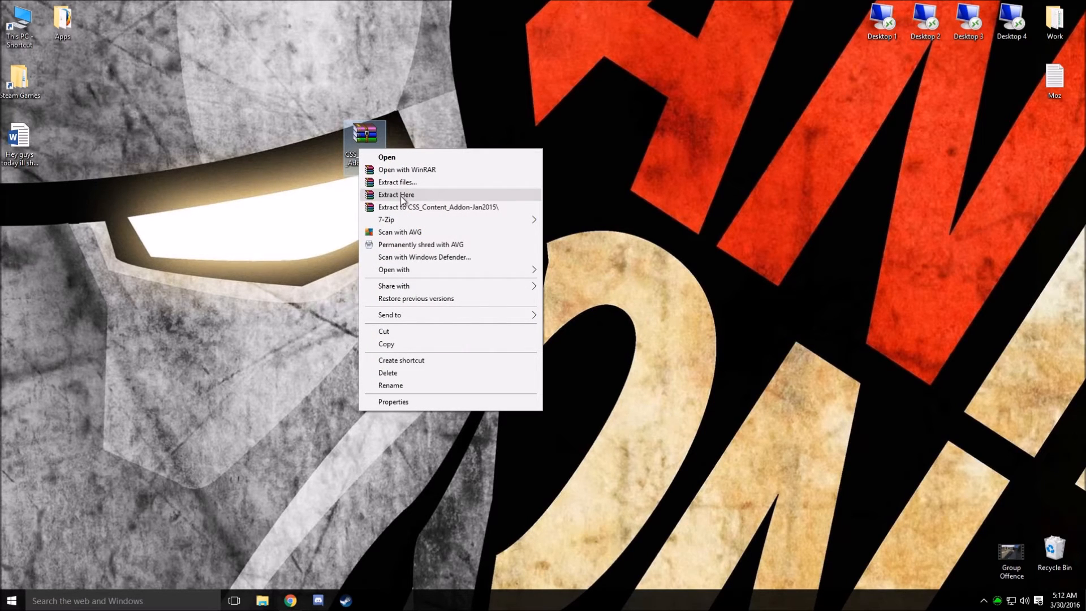
click(397, 195)
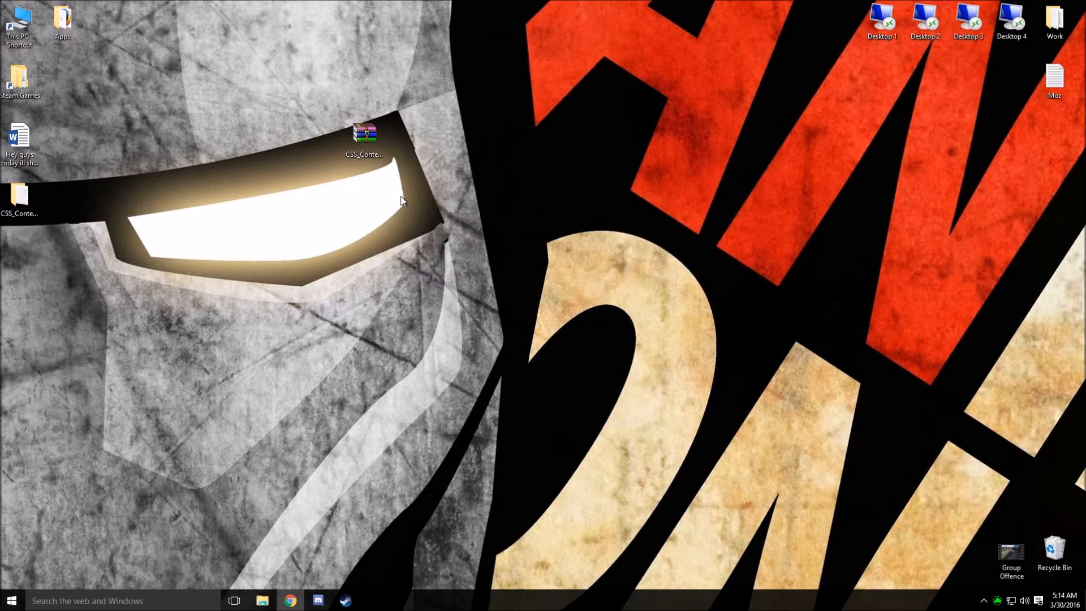
mouse_move(204, 194)
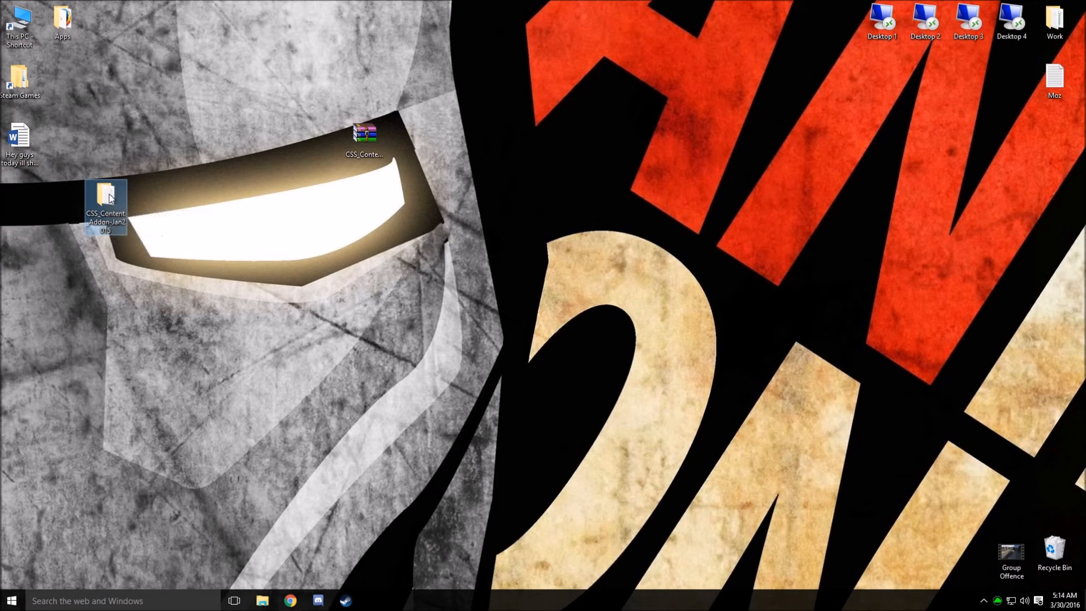
double_click(104, 198)
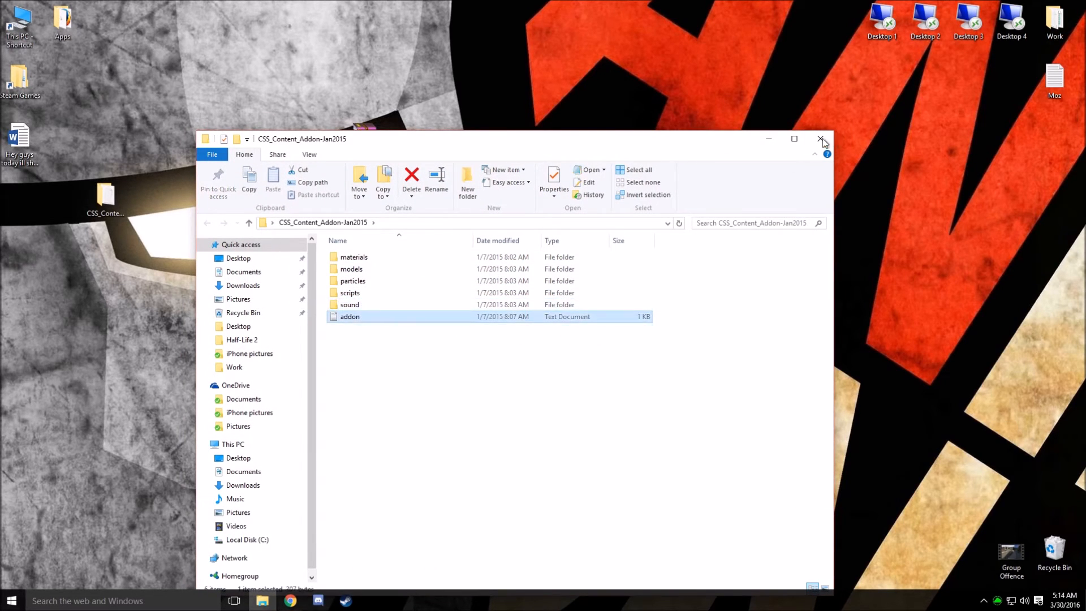
Close the extracted CSS content folder's Explorer window
click(821, 138)
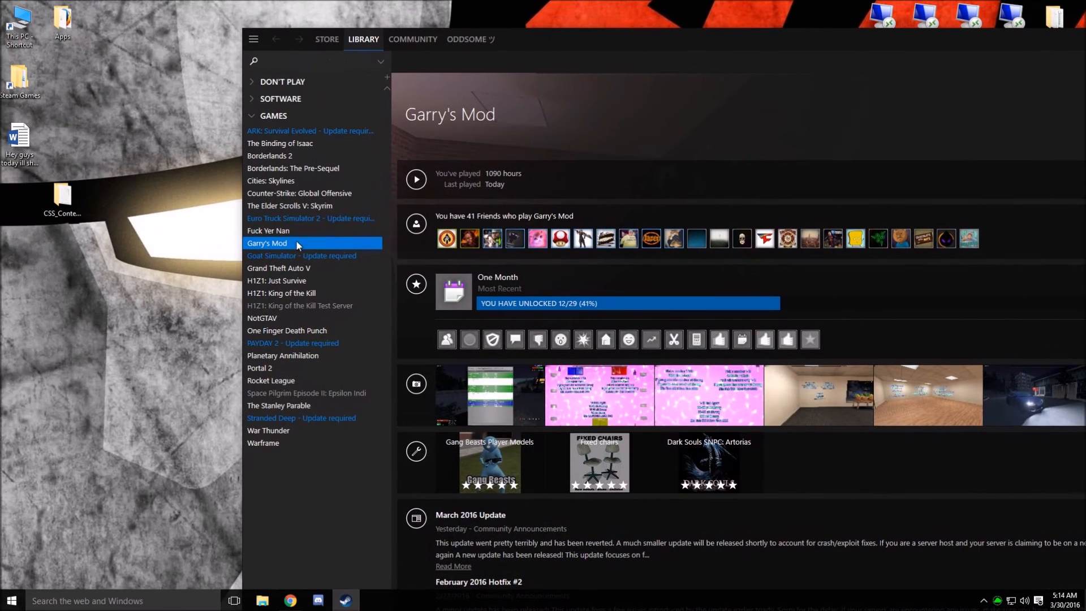
mouse_move(307, 411)
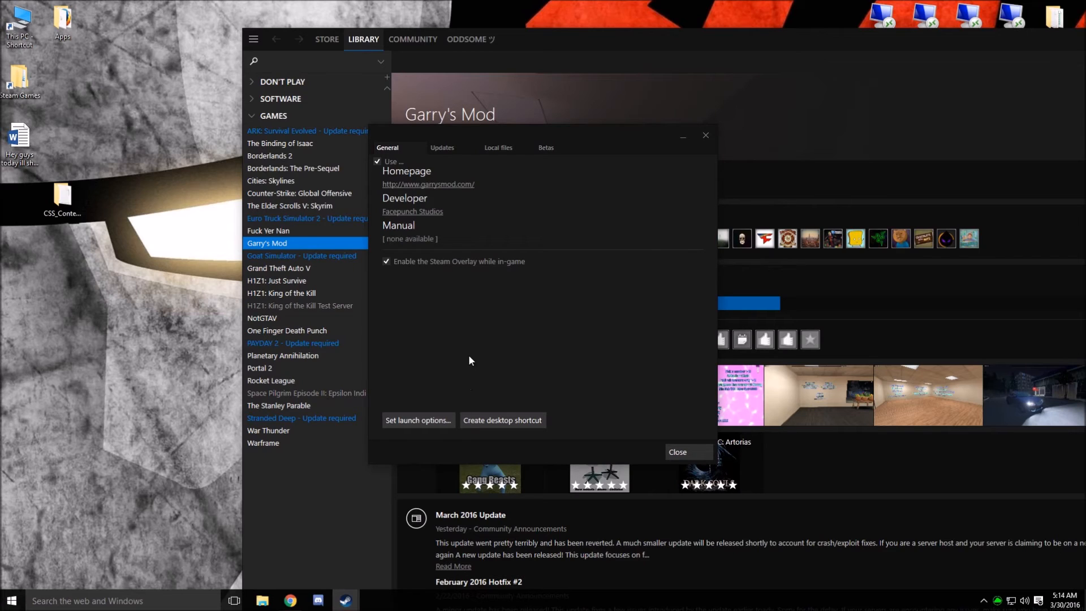
Browse Garry's Mod's local files from its Steam Properties Local files page
click(498, 148)
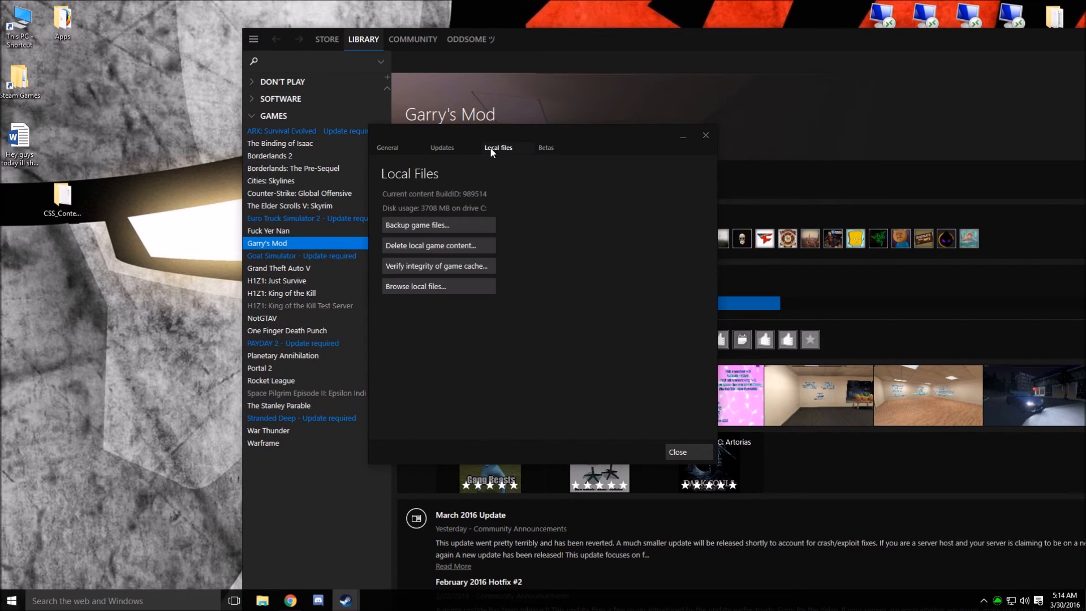
mouse_move(434, 294)
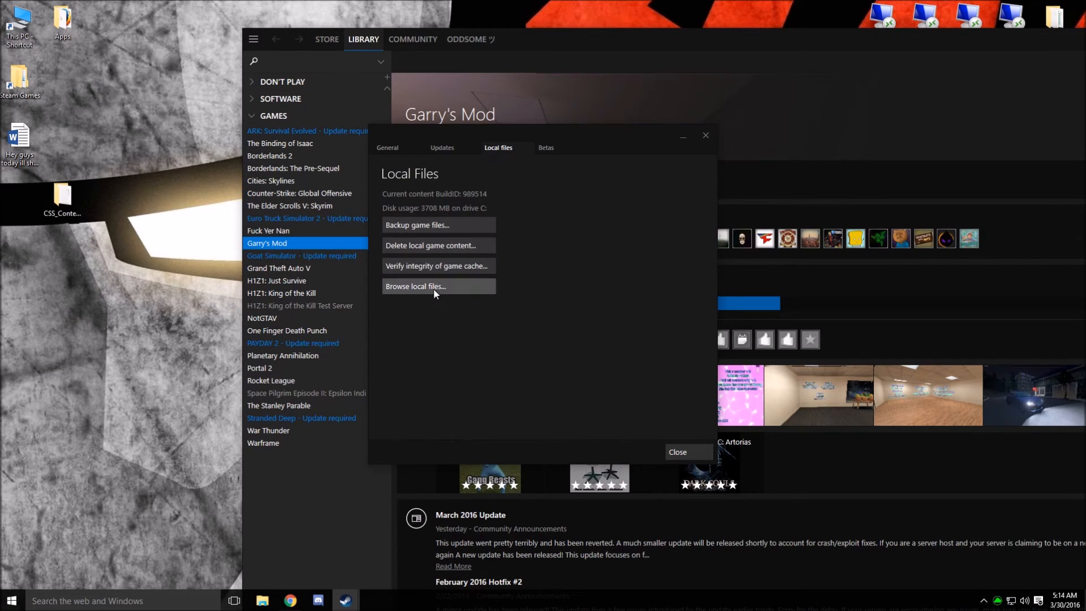
click(414, 286)
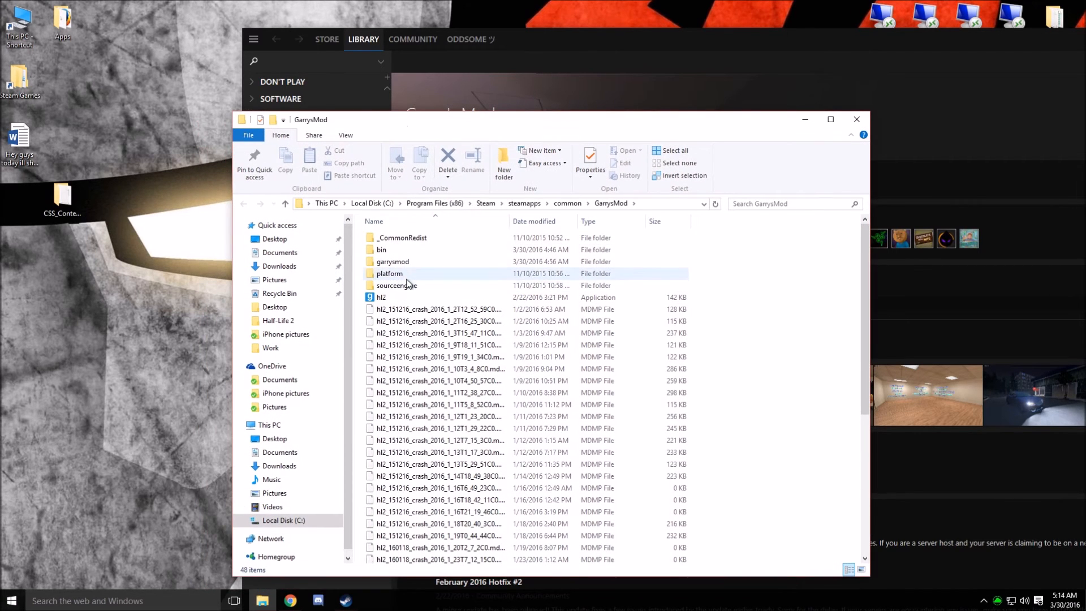
Place CSS_Content_Addon-Jan2015 inside garrysmod > addons and close Explorer
double_click(392, 261)
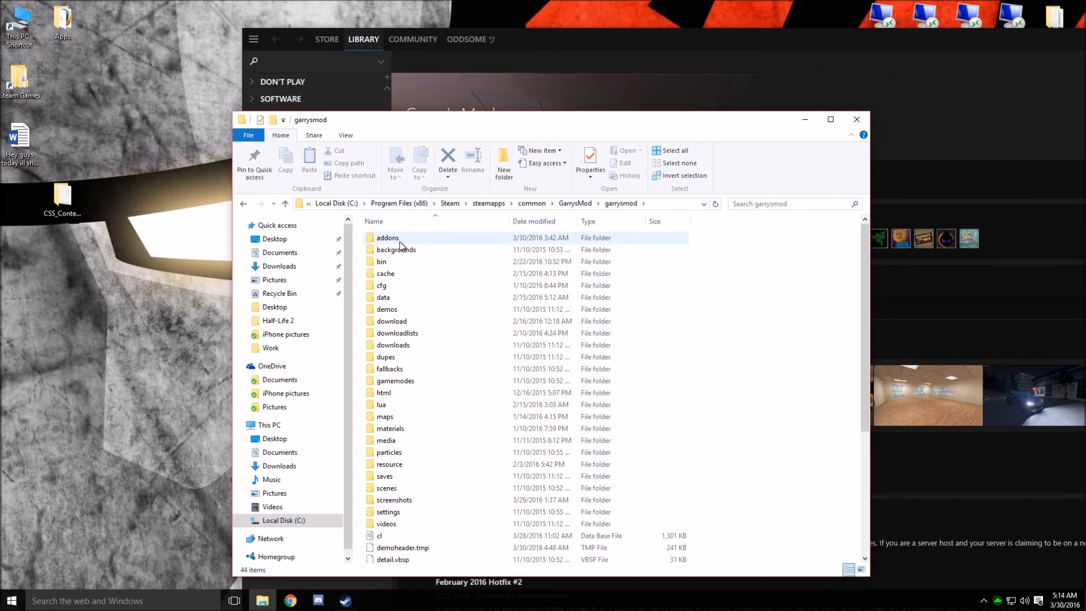
double_click(383, 238)
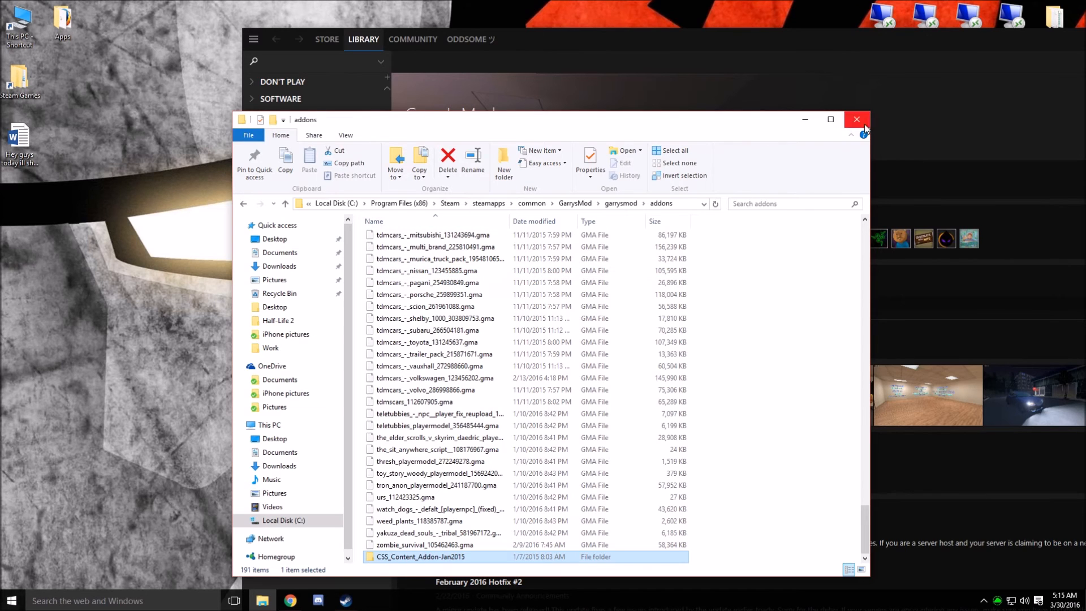
click(857, 120)
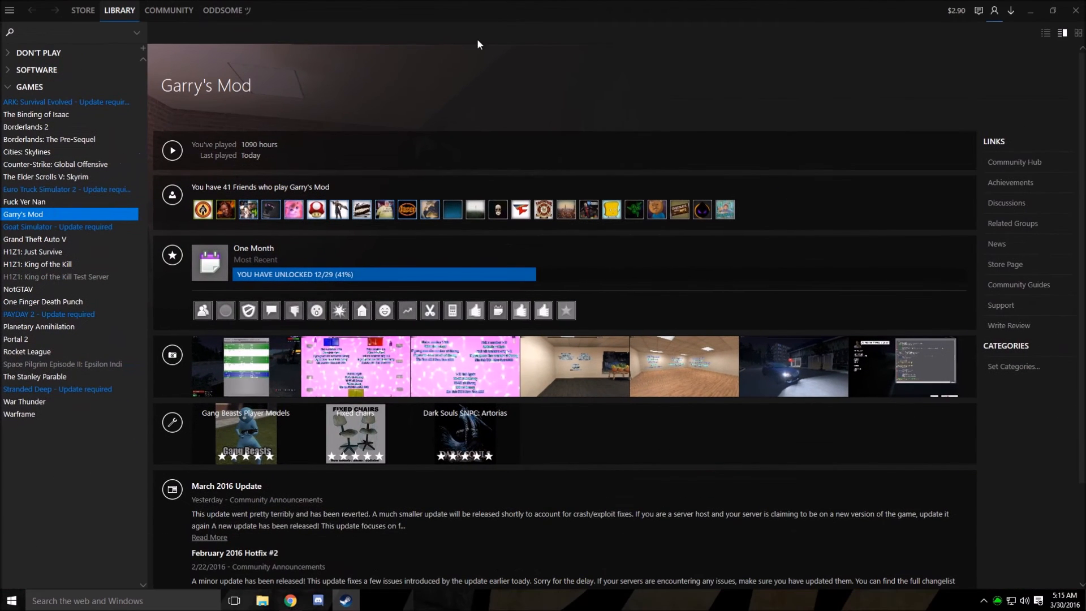
Launch Garry's Mod with Play on its Steam library page
click(172, 150)
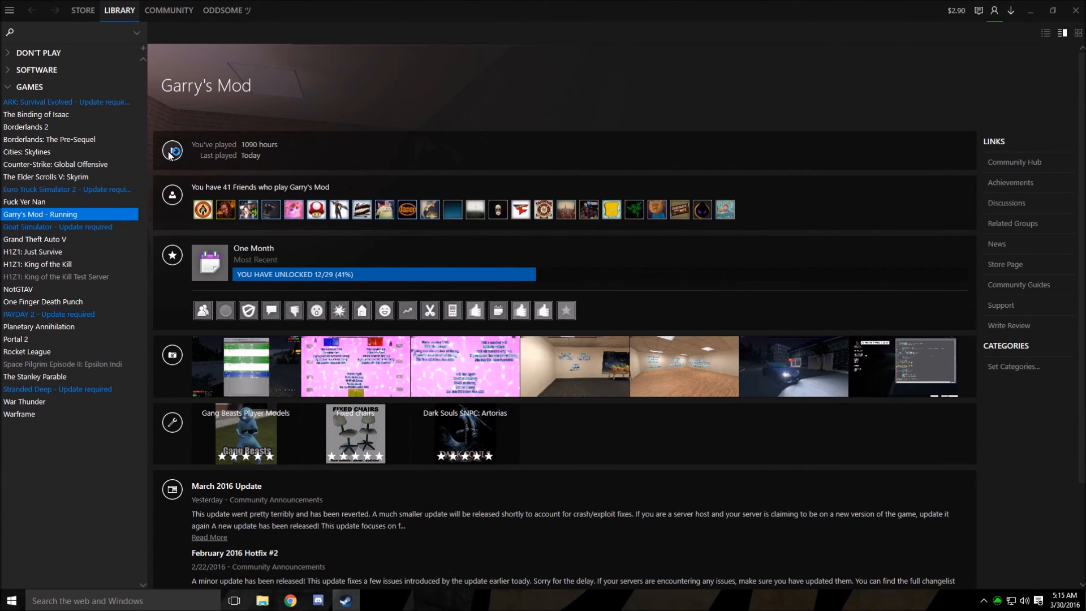